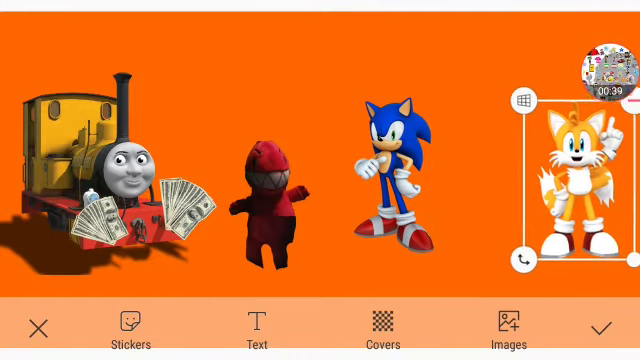
# Place Tails beside Sonic on the right of the orange scene
pyautogui.click(390, 170)
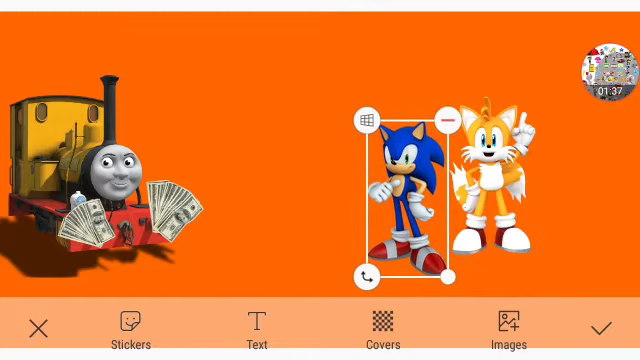
# Add the white semi truck sticker and position Tails to its left
pyautogui.click(446, 120)
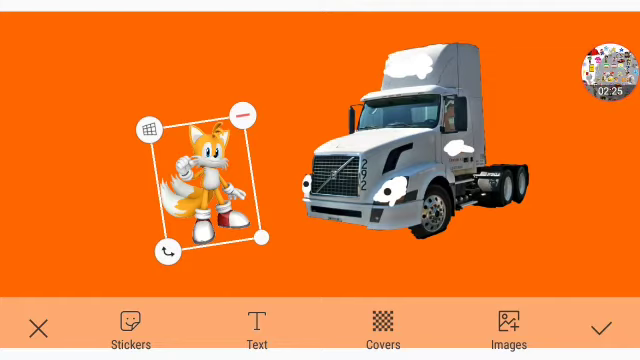
# Position the sticker over the white semi truck, then deselect it on empty canvas
pyautogui.click(430, 160)
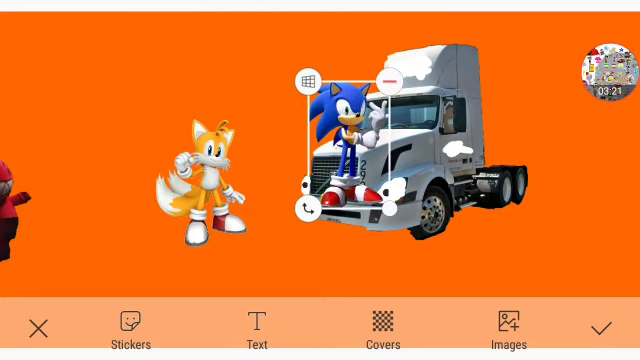
pyautogui.click(384, 80)
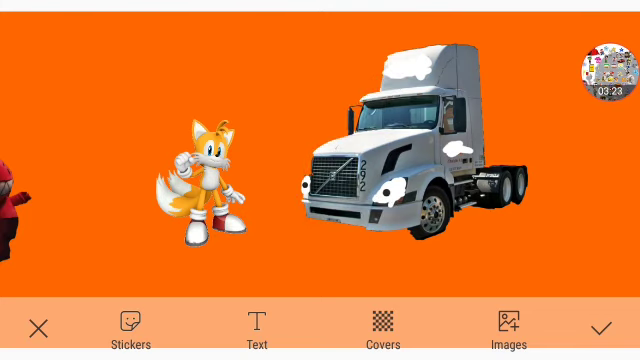